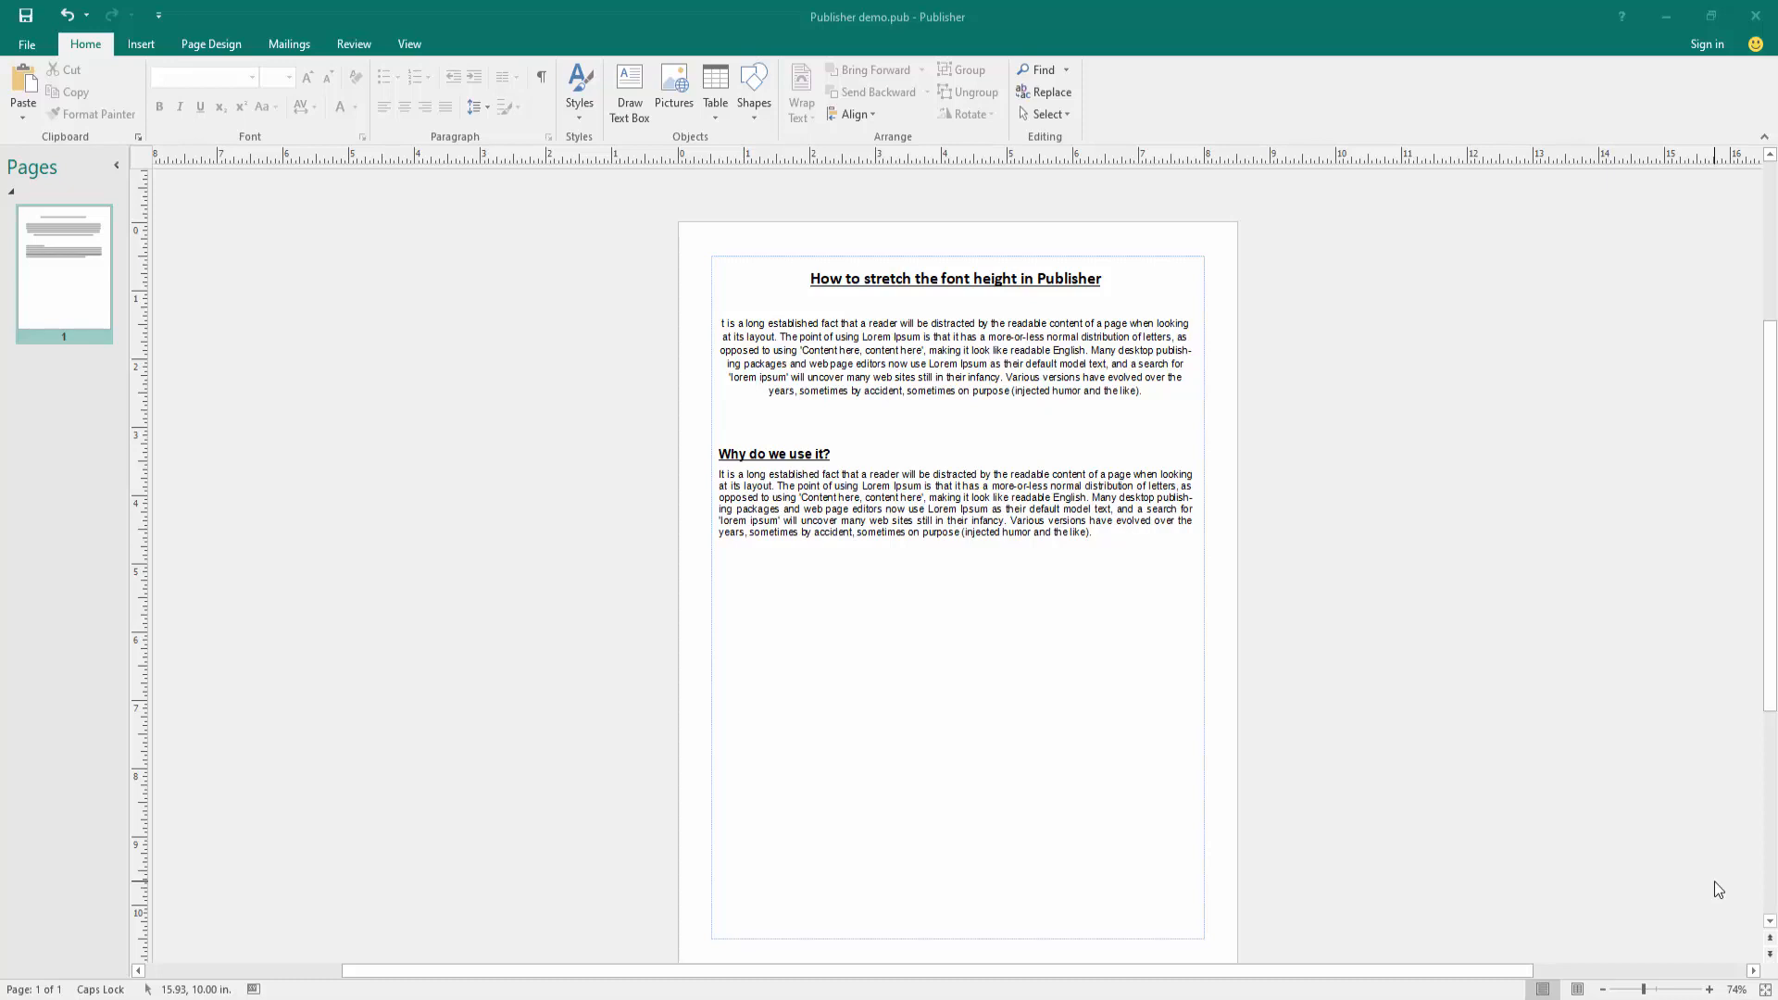
mouse_move(1339, 448)
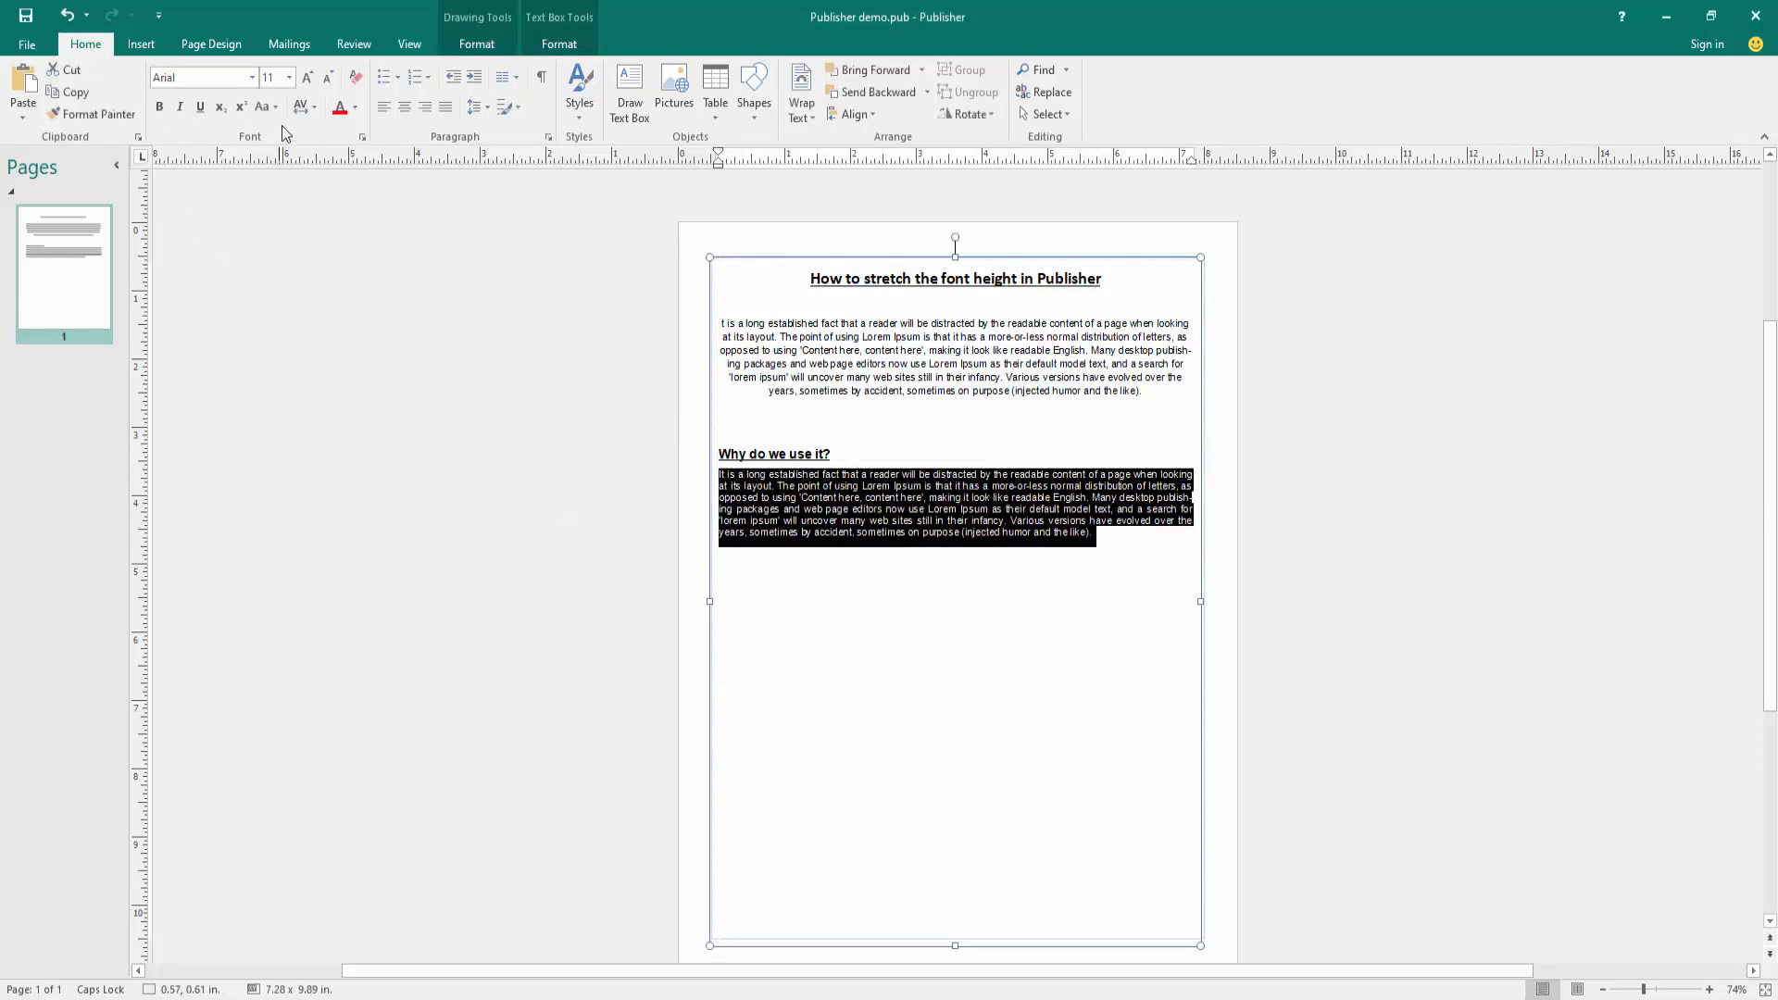
mouse_move(307, 77)
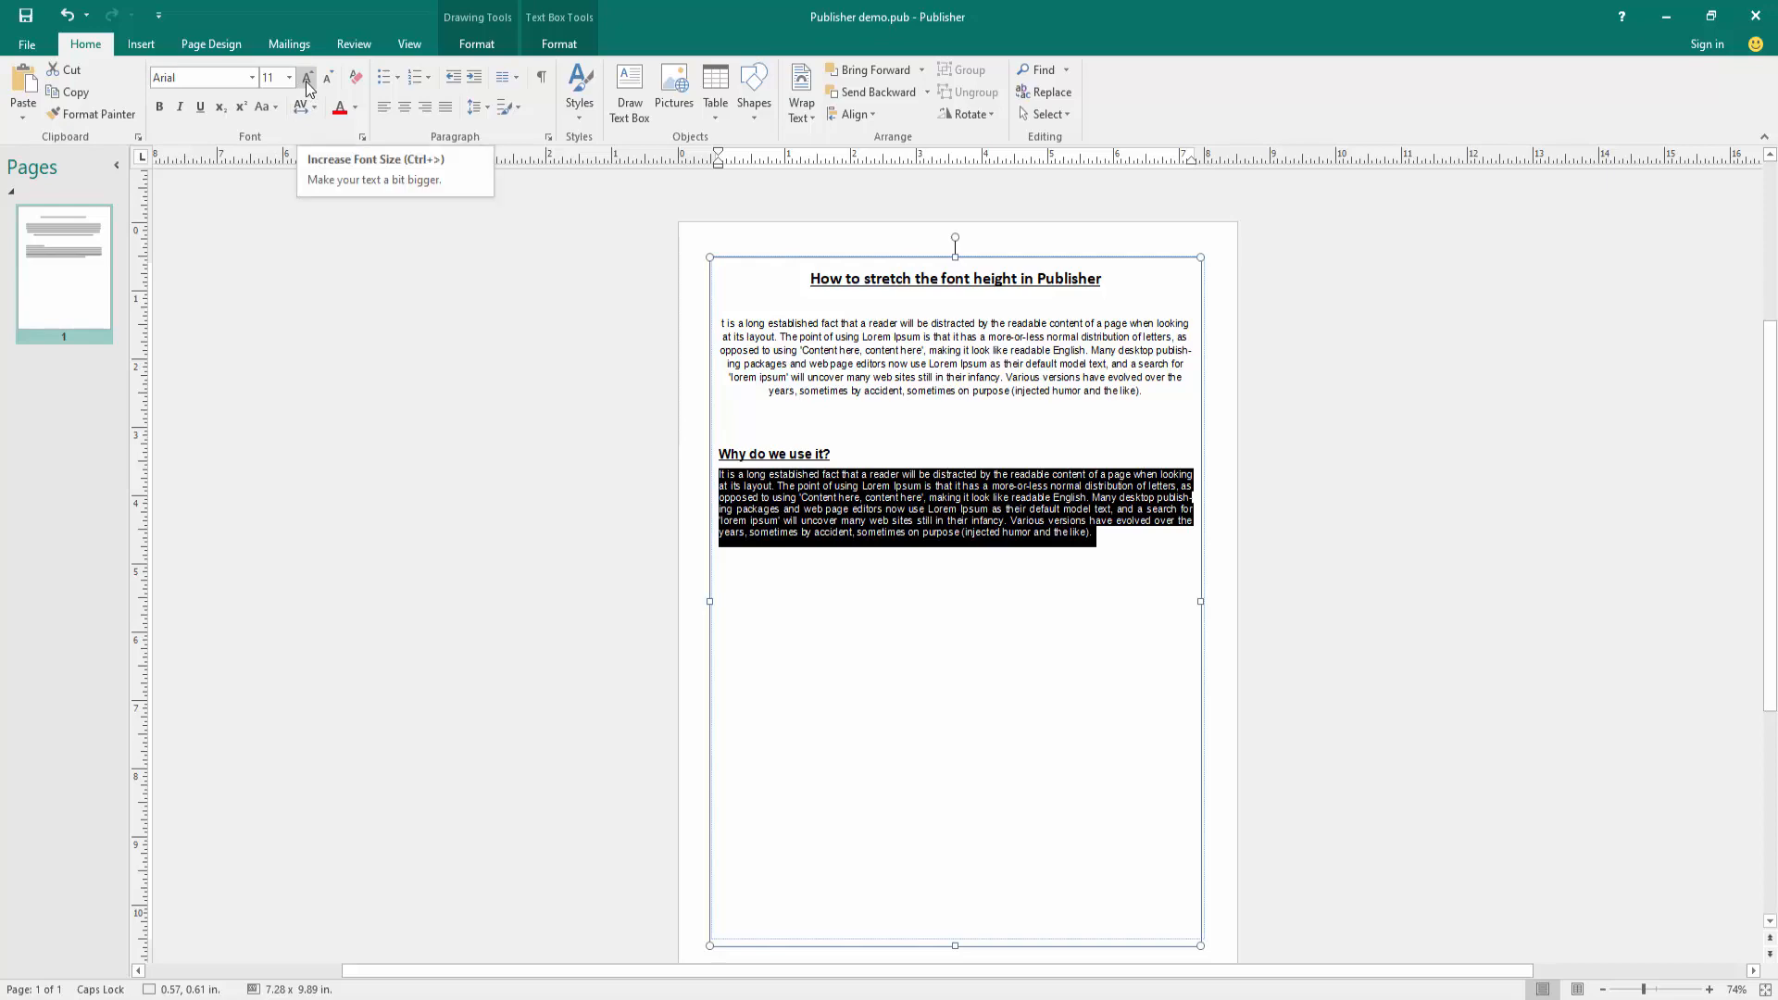
- Grow the selected paragraph's Arial text to 26 pt with Increase Font Size, then deselect it
left_click(308, 77)
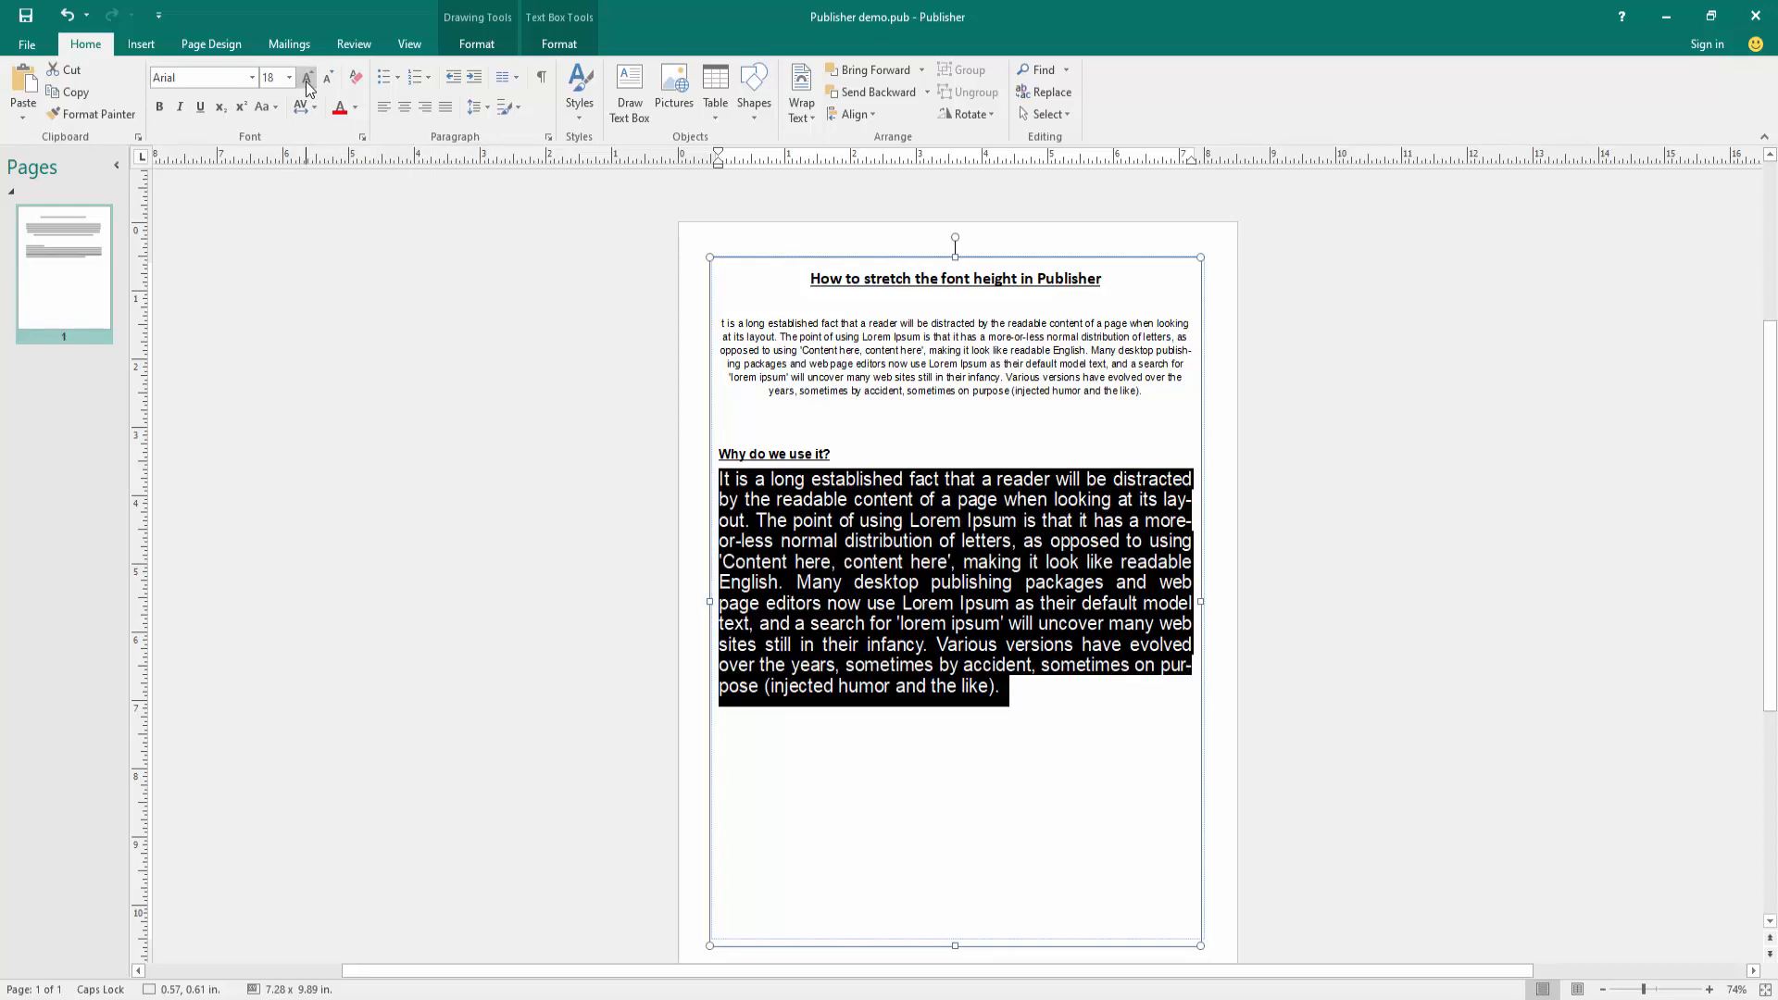
left_click(307, 77)
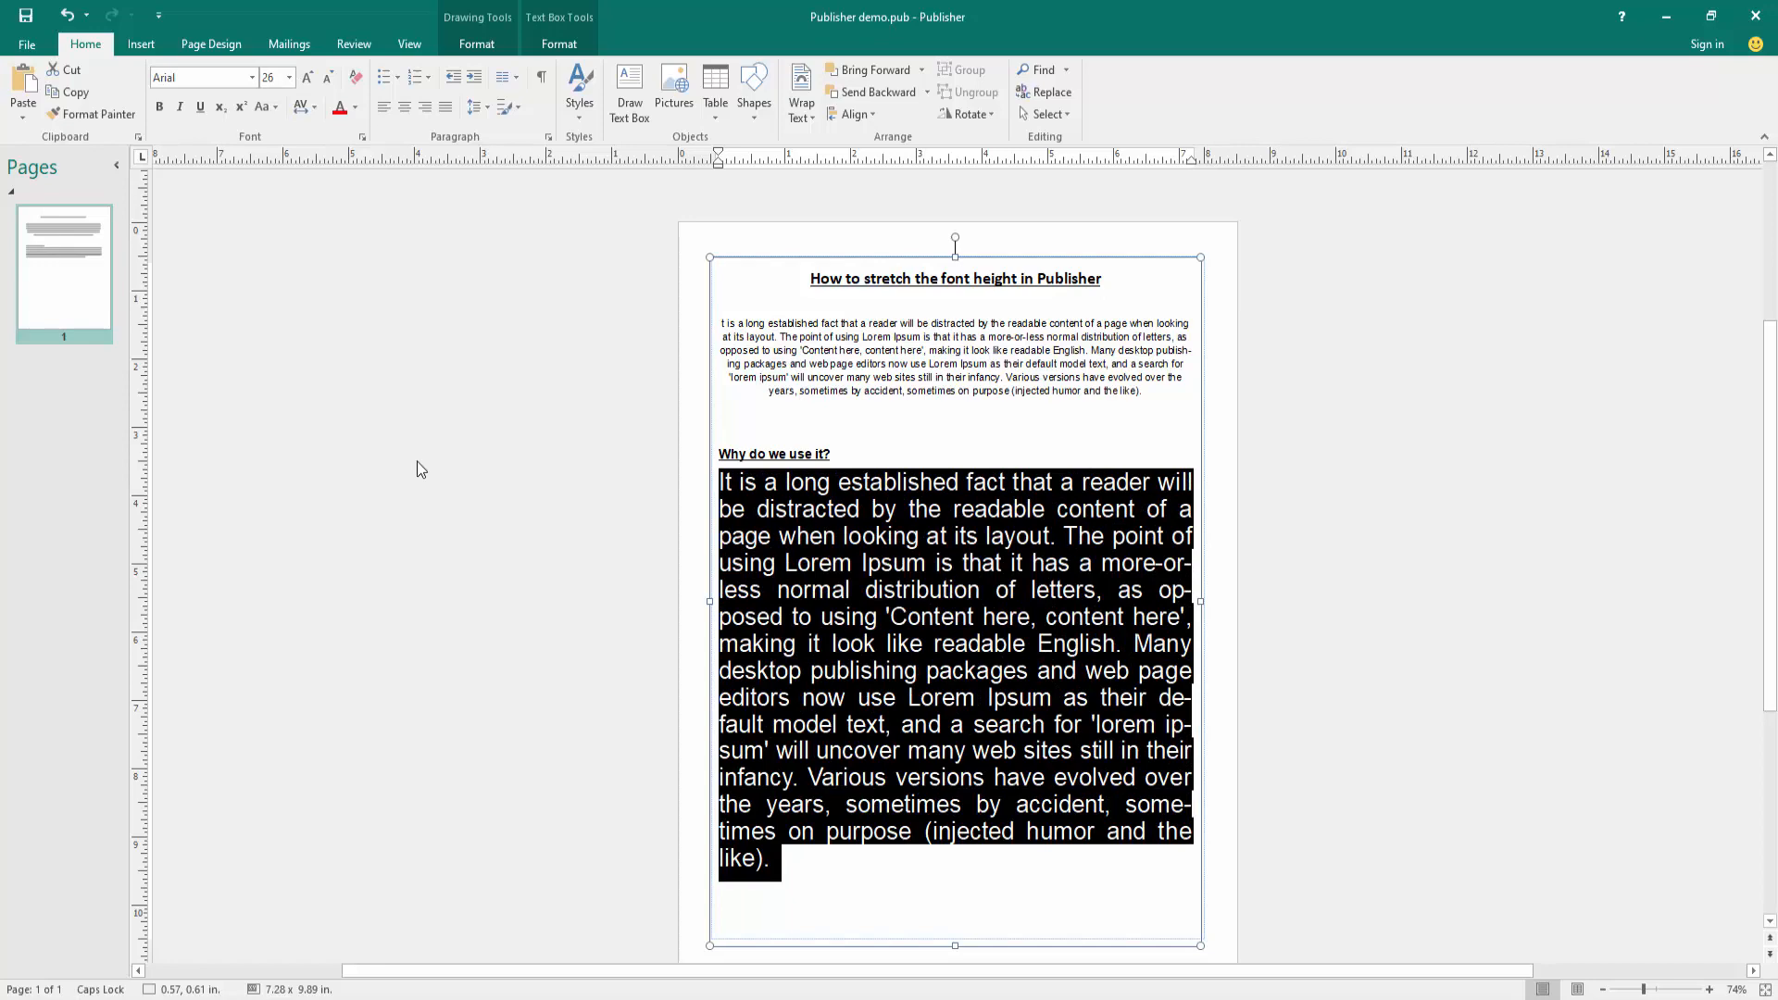
left_click(416, 470)
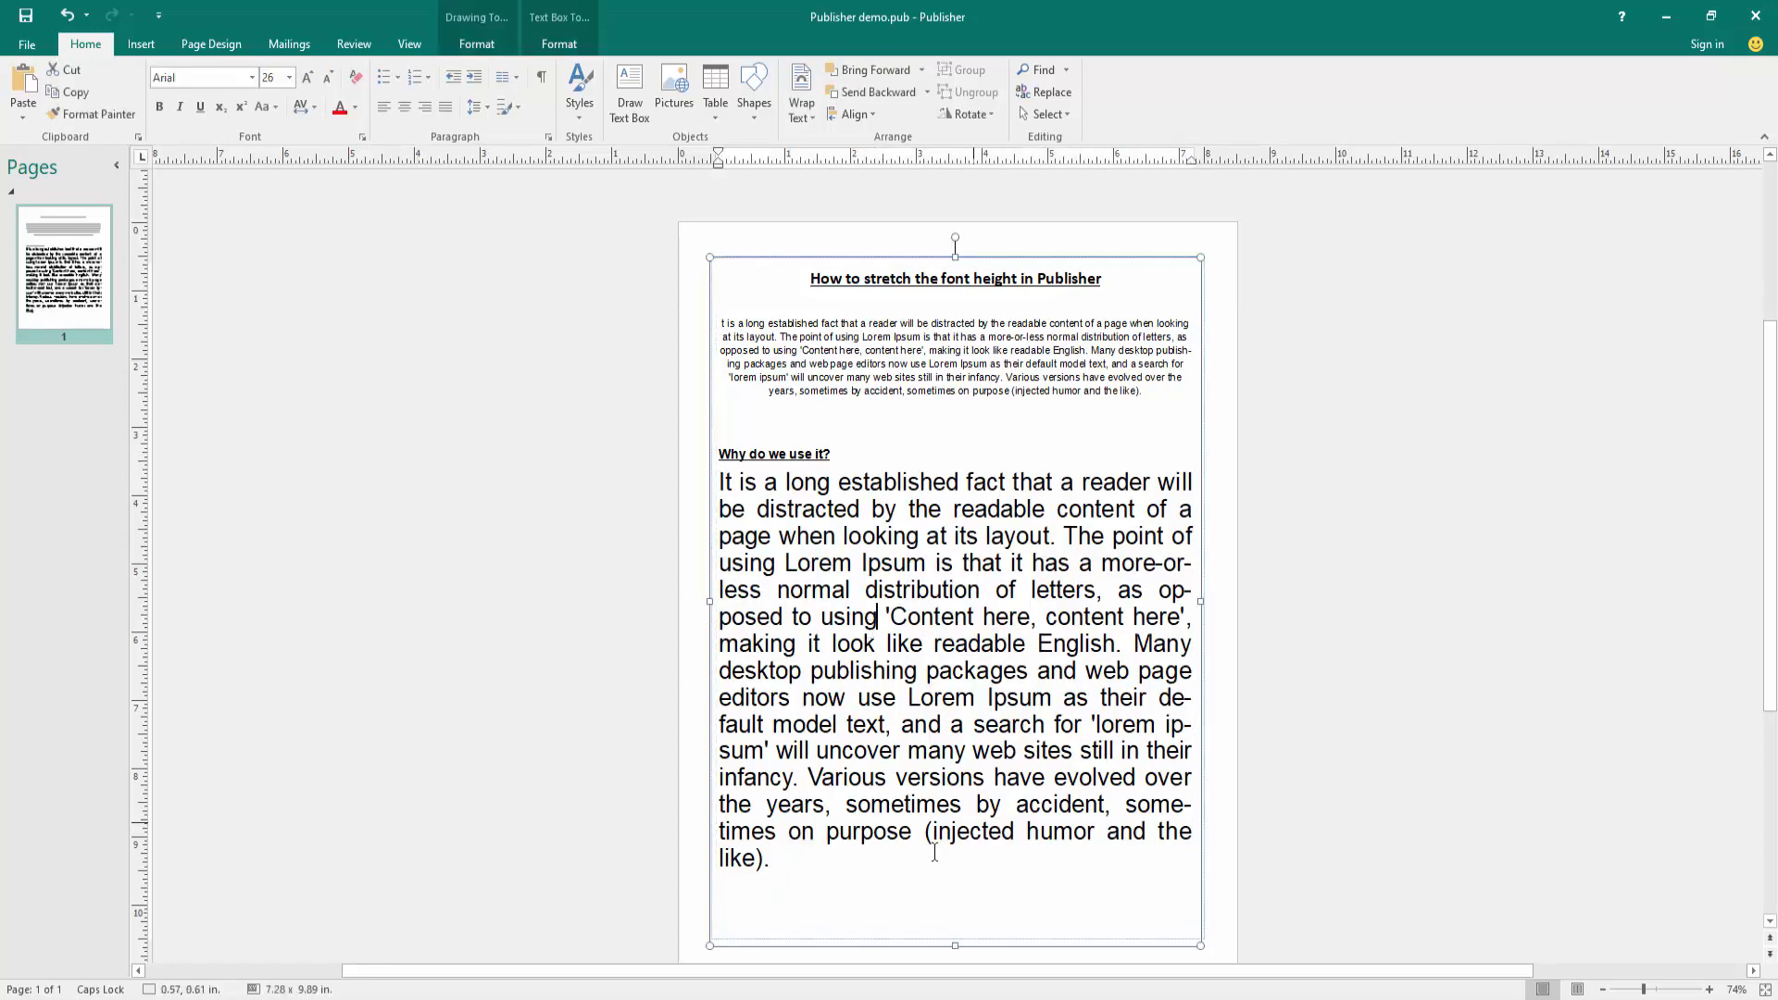
mouse_move(567, 652)
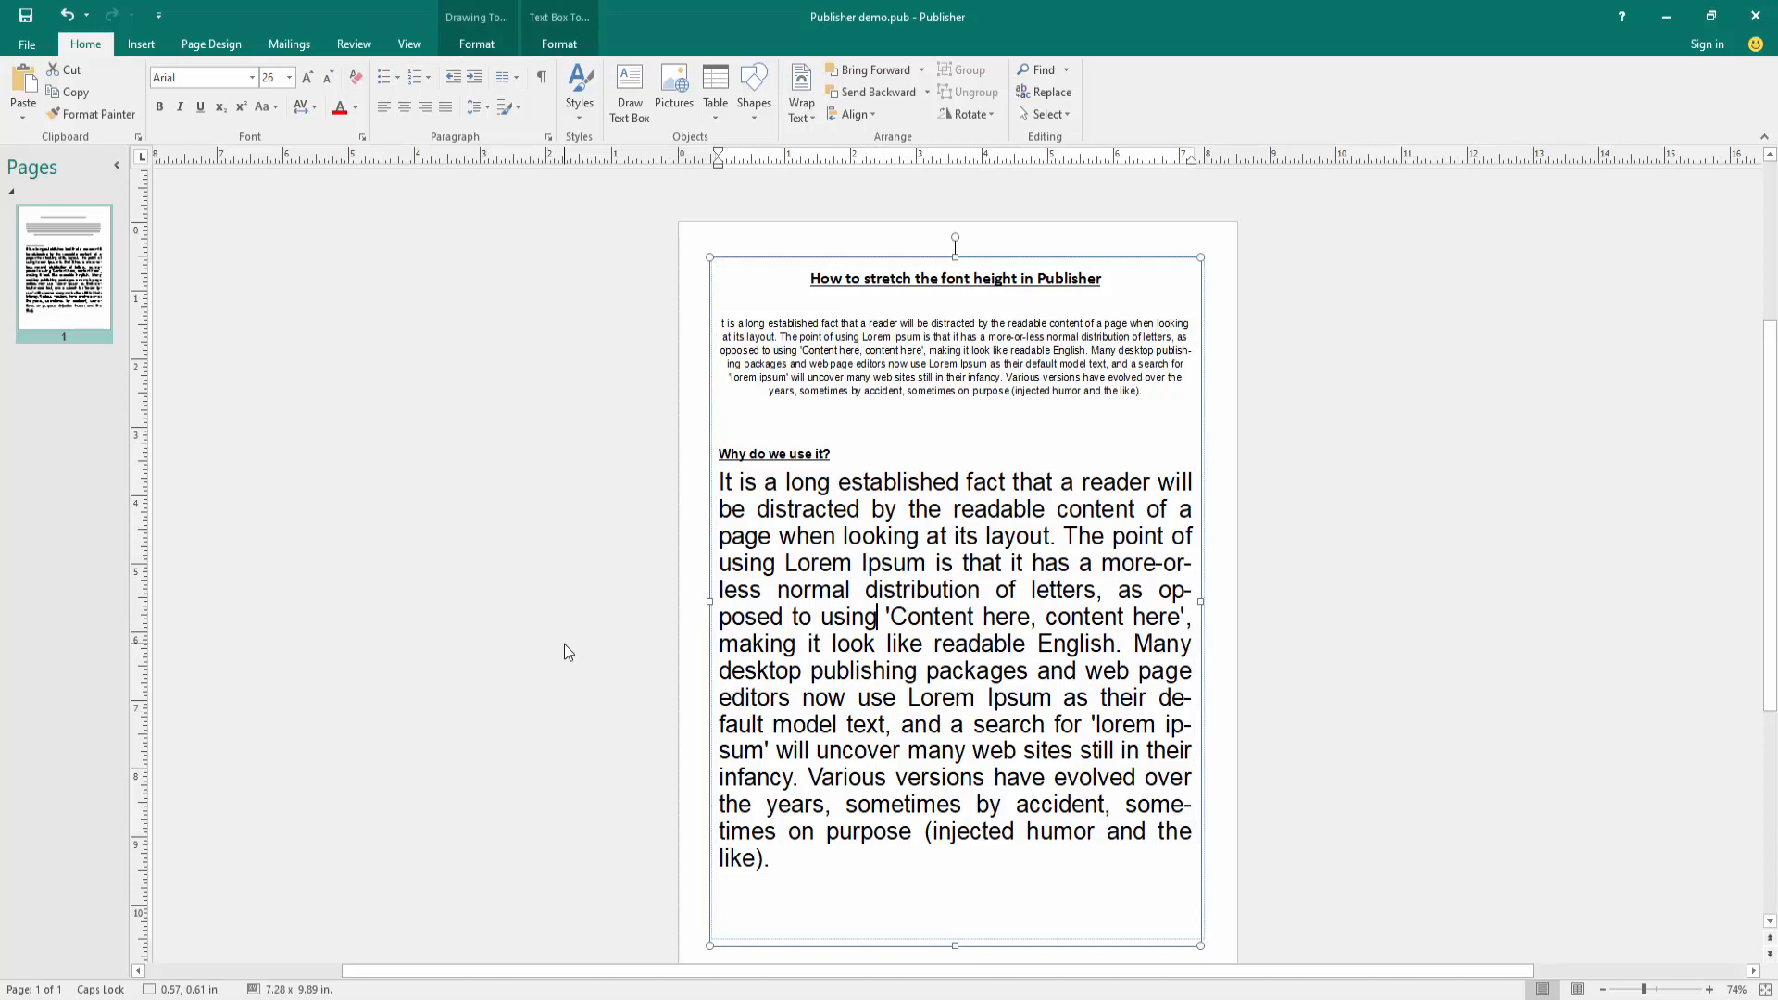